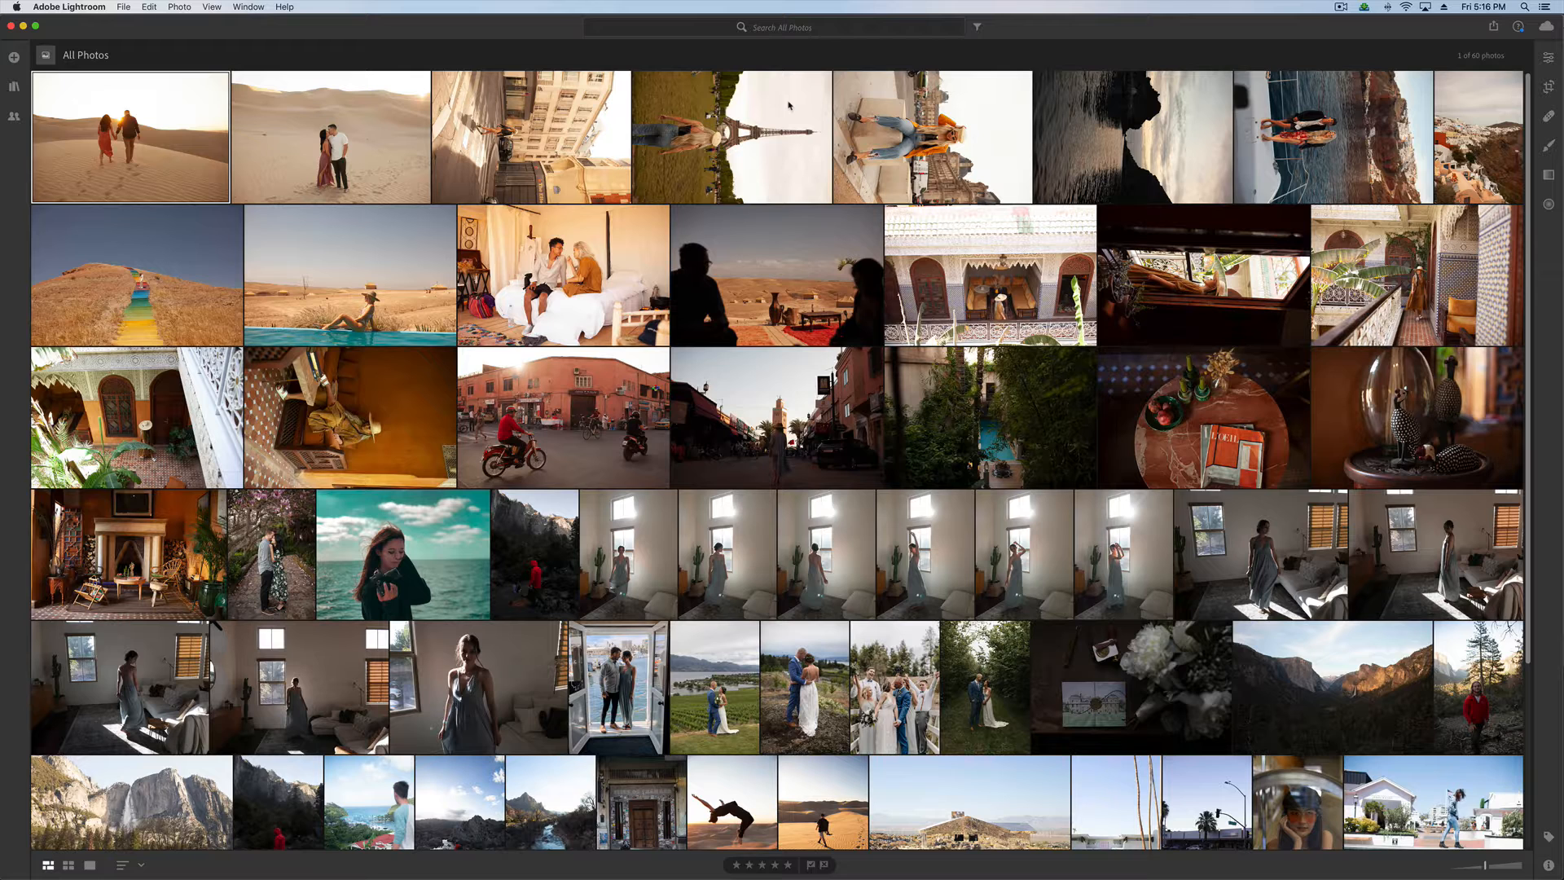
mouse_move(594, 50)
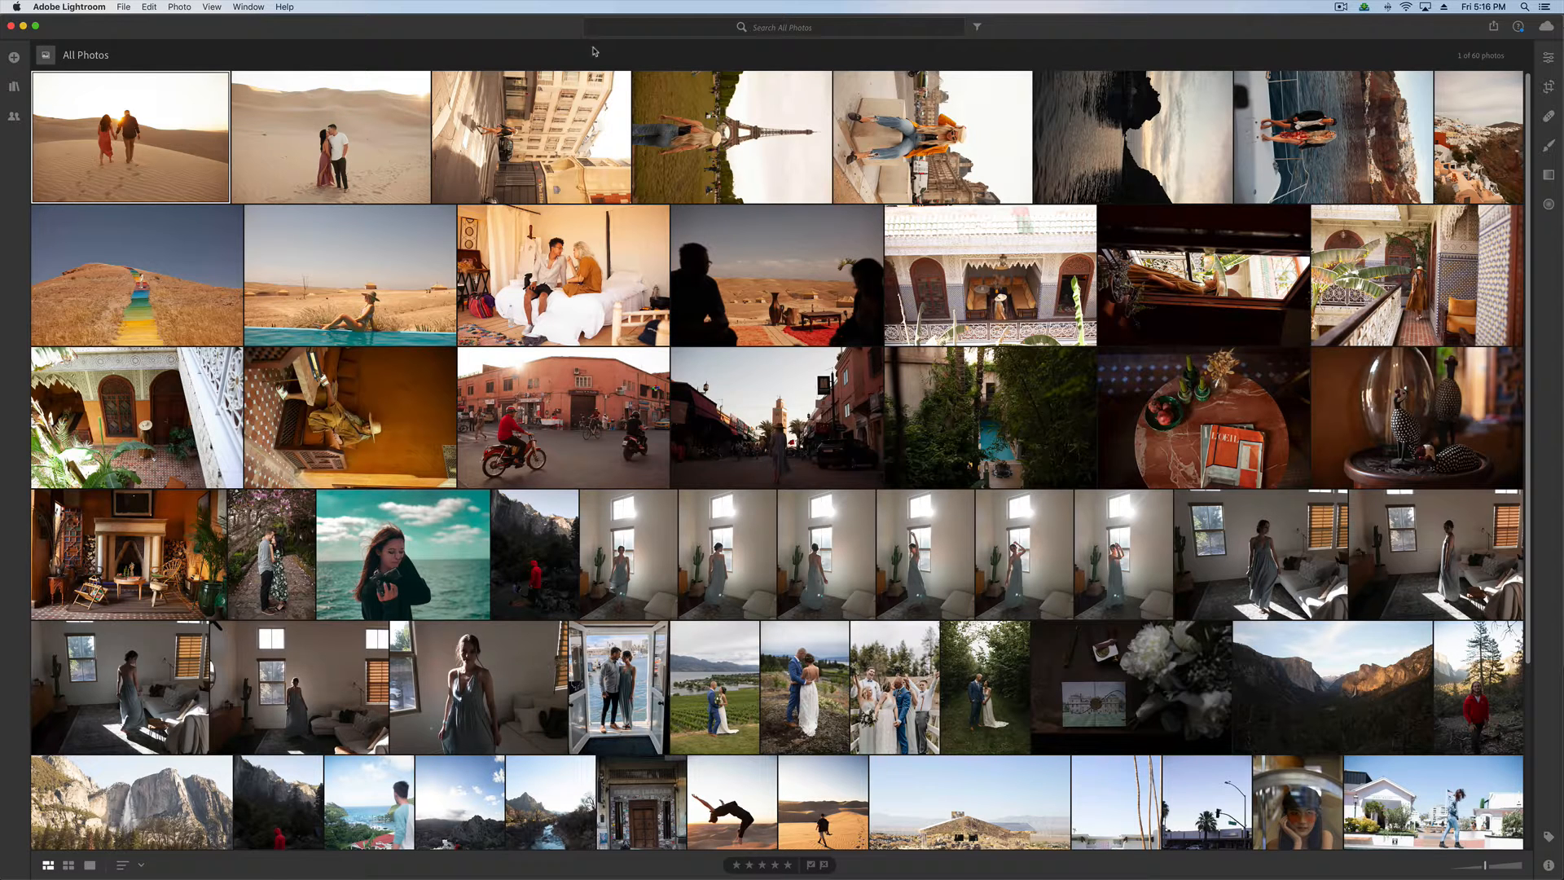
Step: Check the Lightroom version, then open the desert silhouette photo with the Presets list showing
left_click(70, 7)
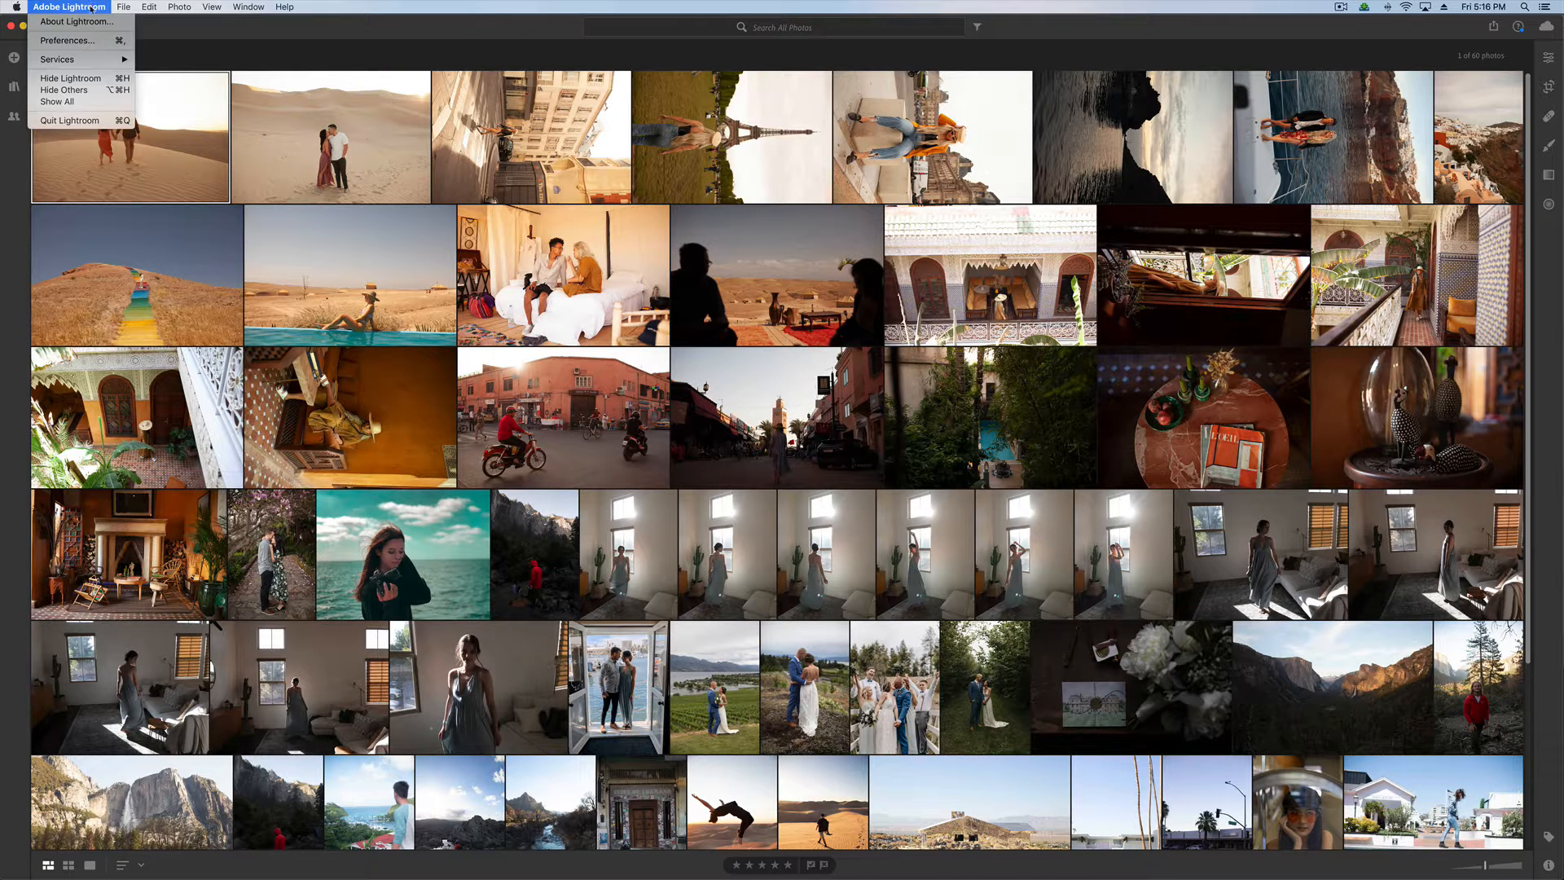
left_click(74, 21)
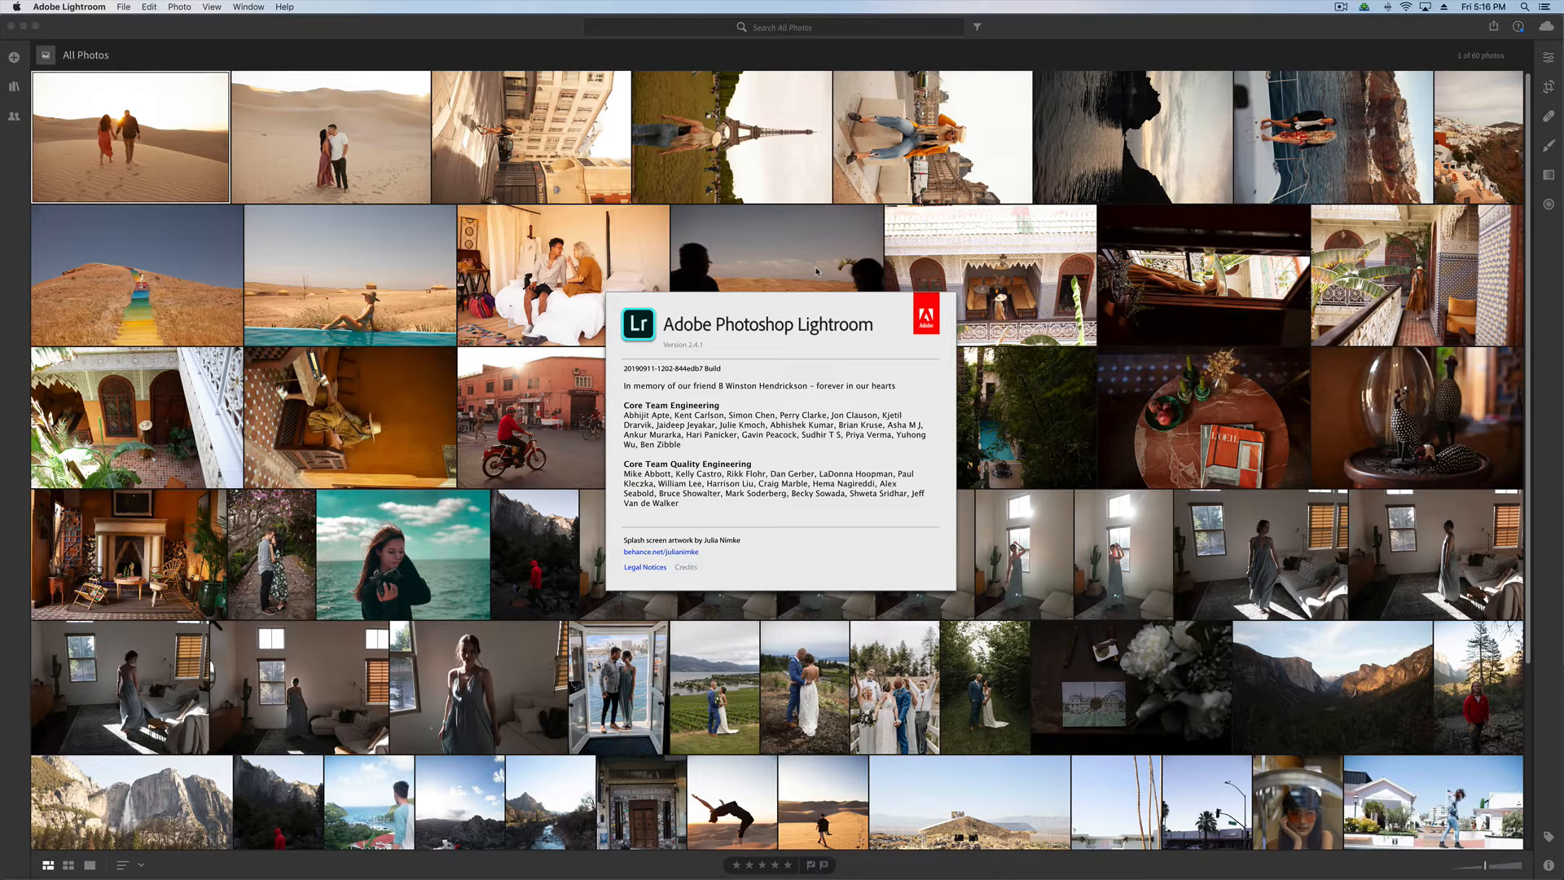
mouse_move(833, 238)
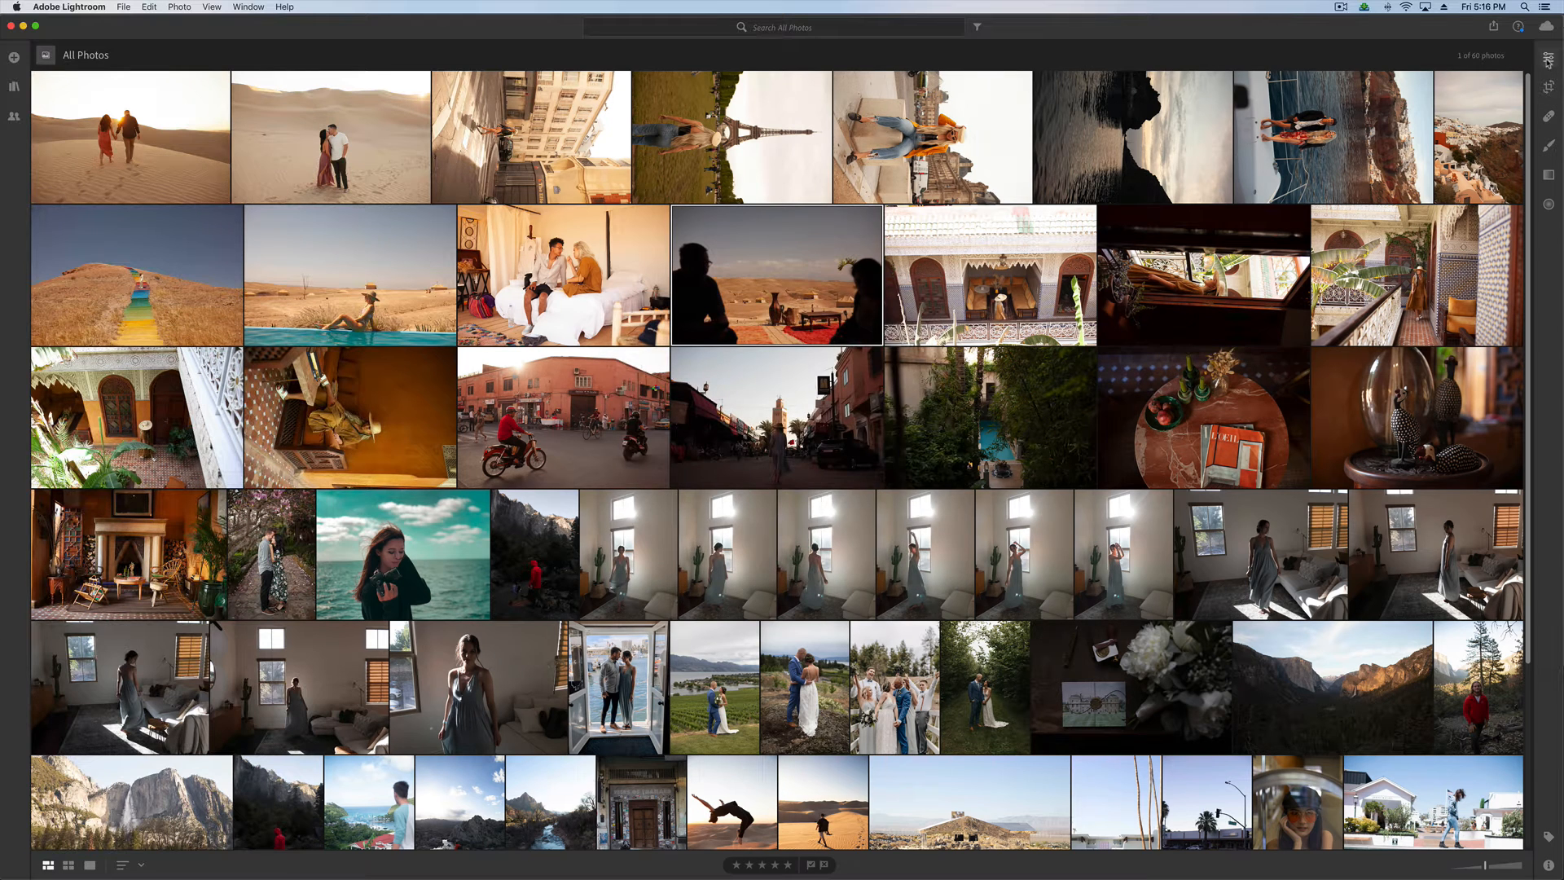
double_click(776, 276)
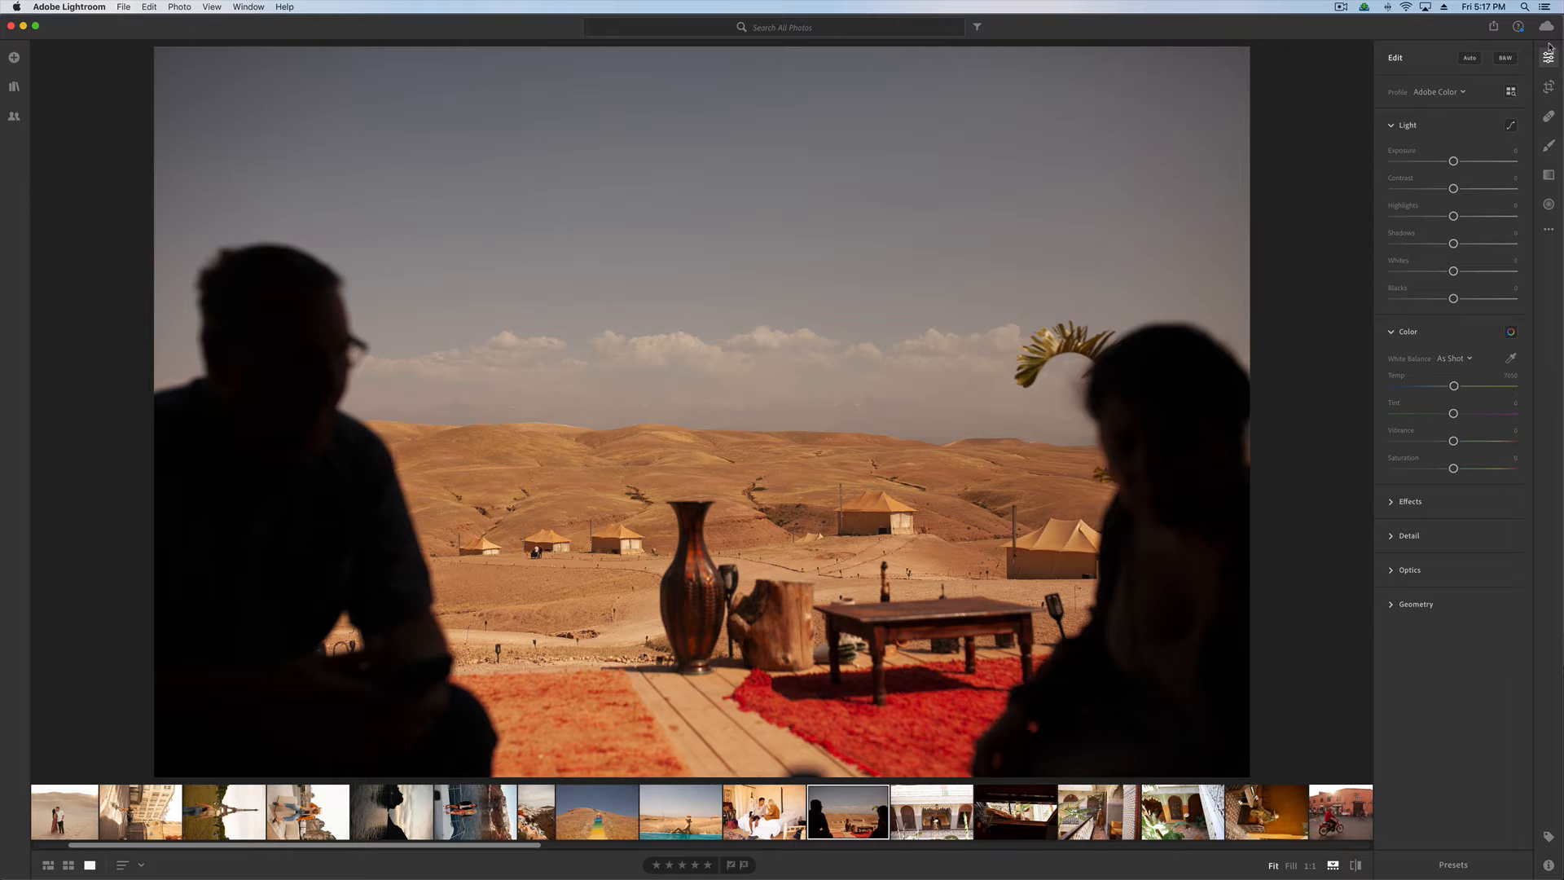
left_click(1501, 58)
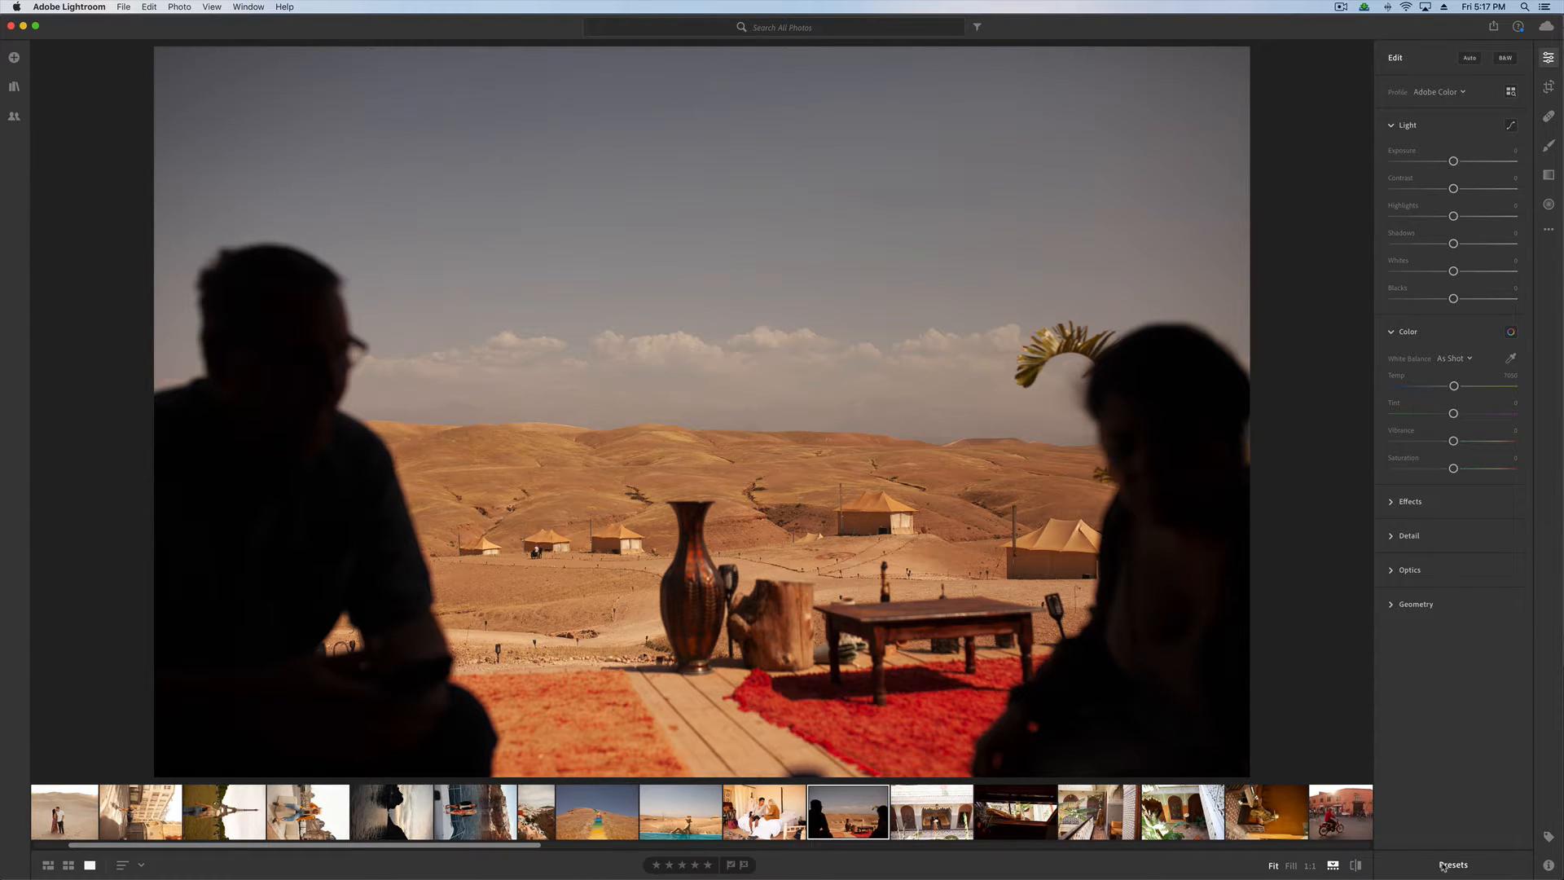
left_click(1453, 864)
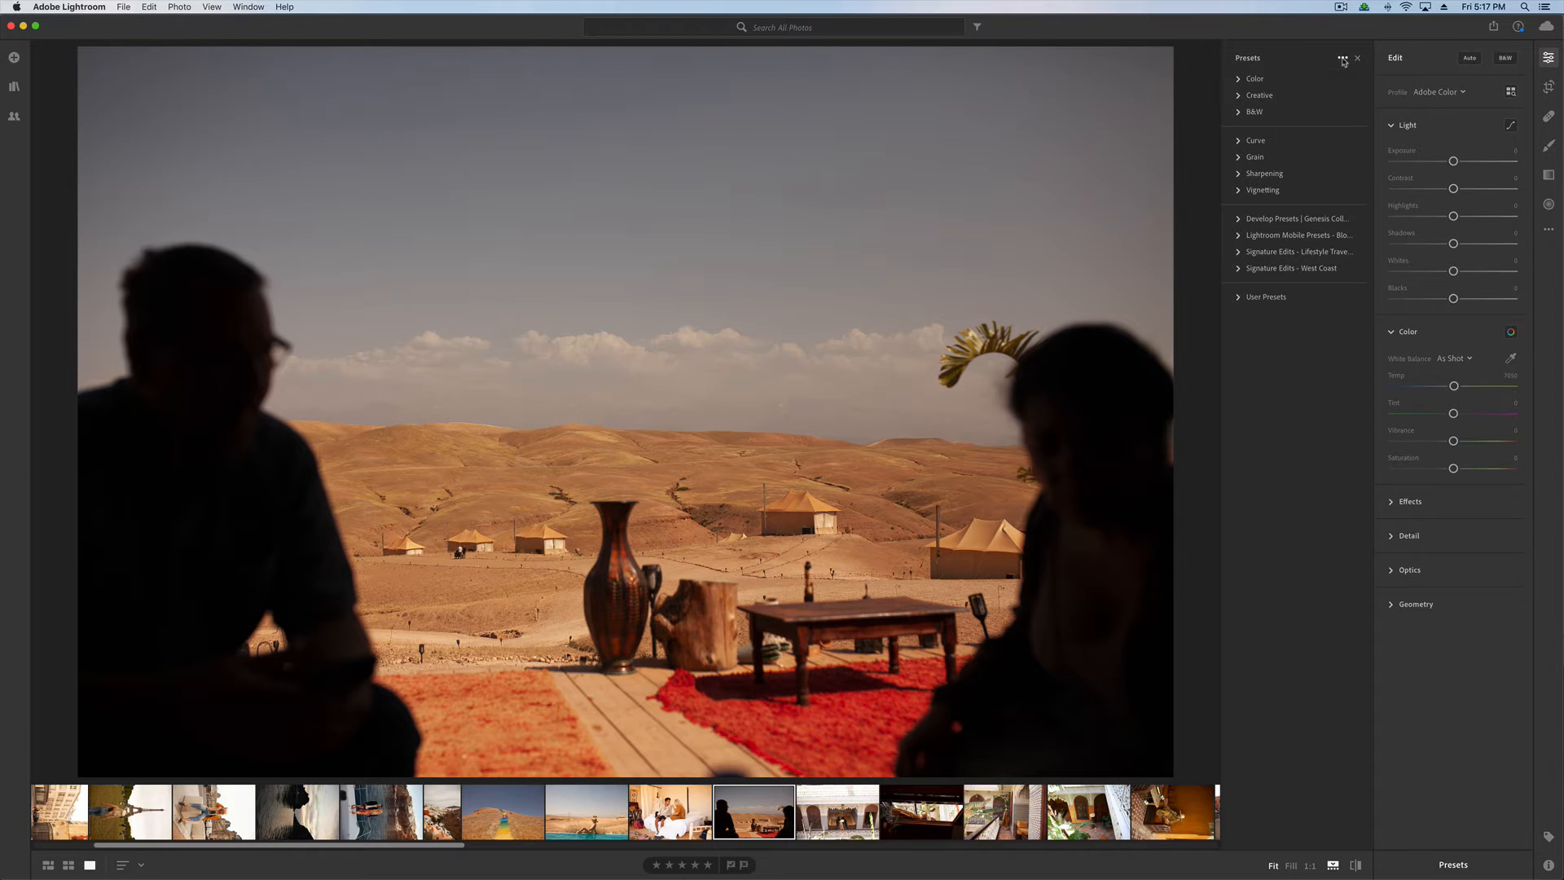
Step: Import the Clean & Classic .xmp preset files via the Presets panel's Import Presets
left_click(1340, 59)
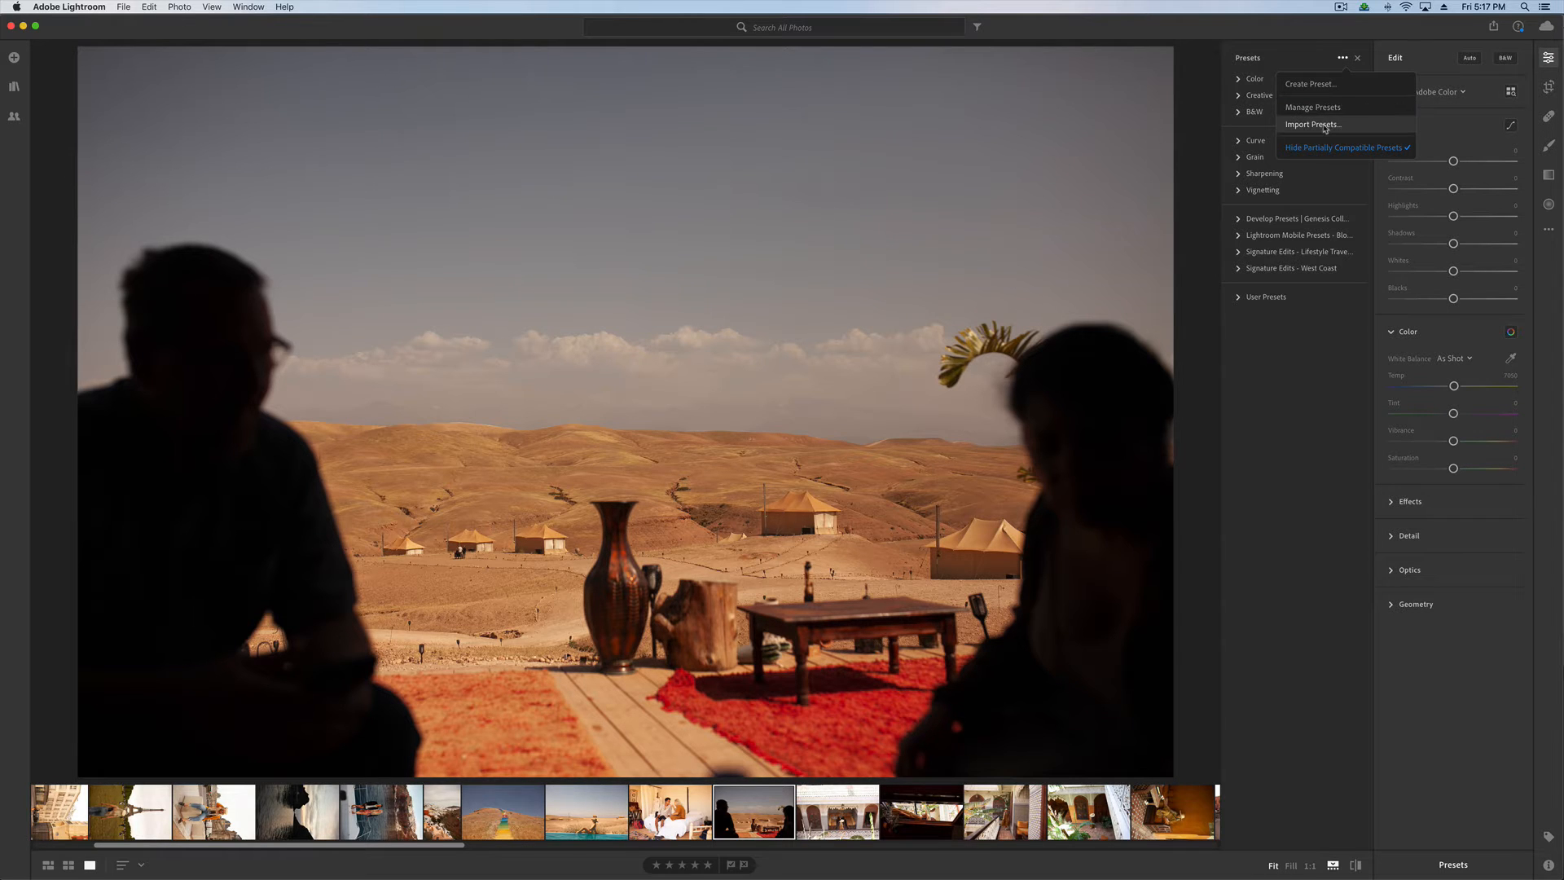
left_click(1313, 124)
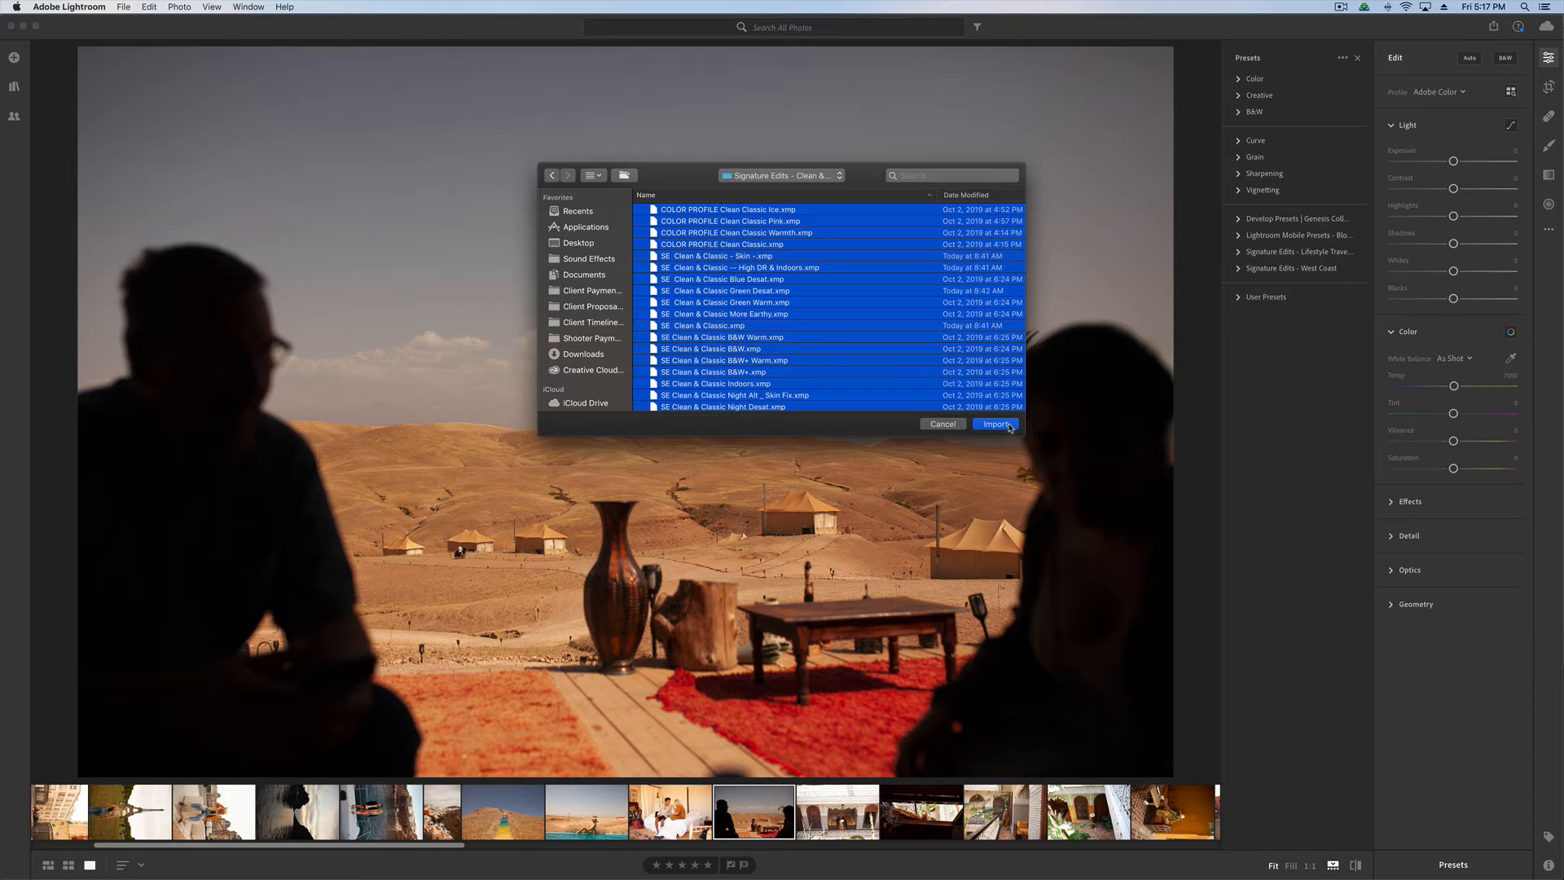
left_click(996, 425)
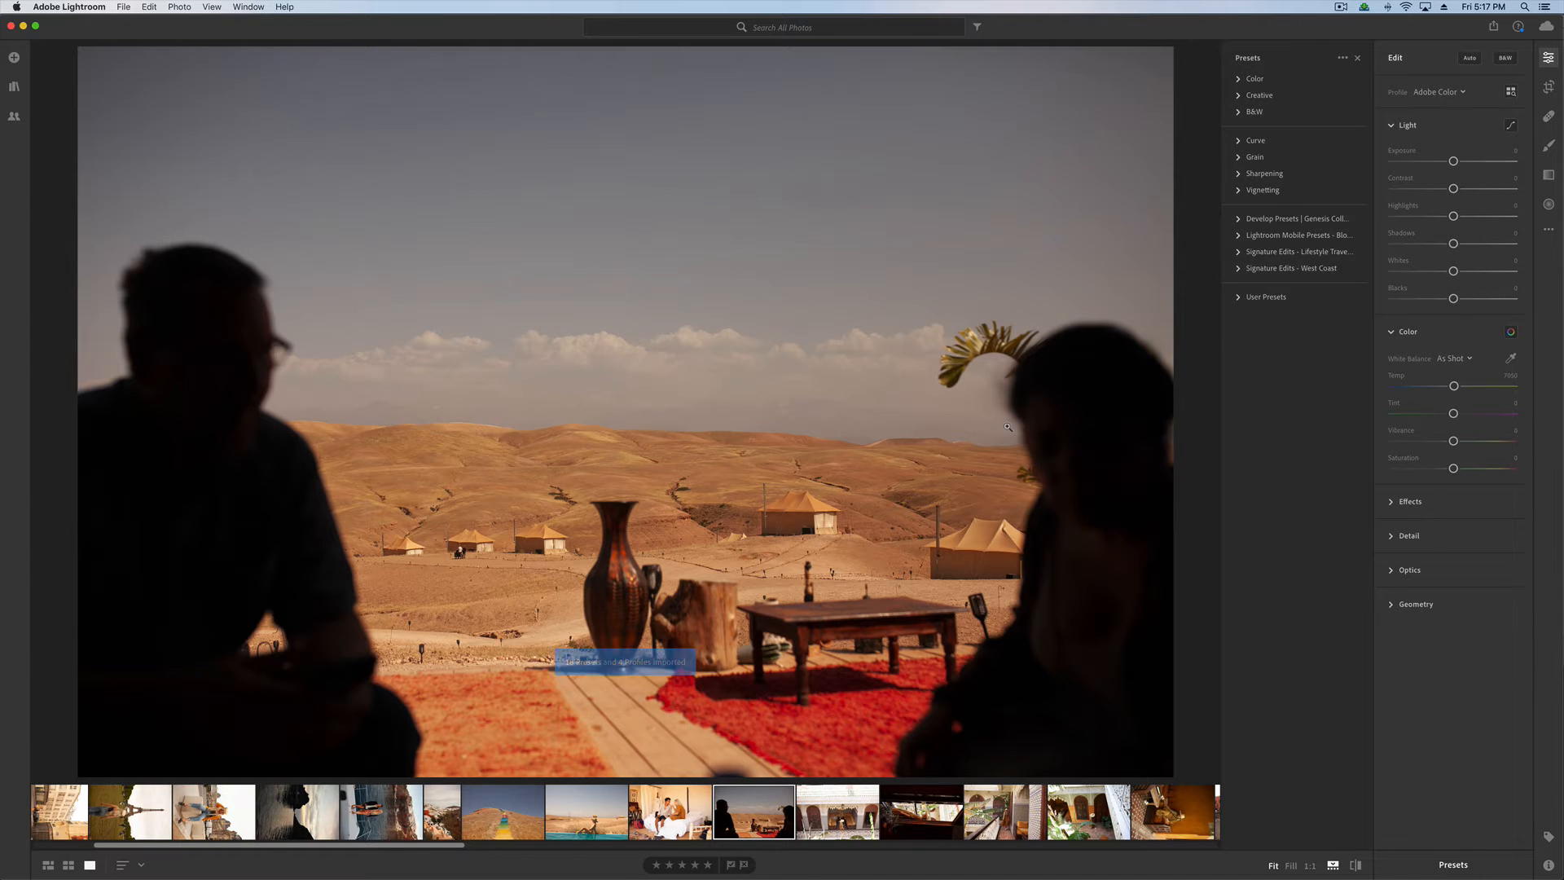
Step: Expand Signature Edits - Clean & Classic and apply SE Clean & Classic to the pool and rainbow-stairs photos
left_click(1268, 267)
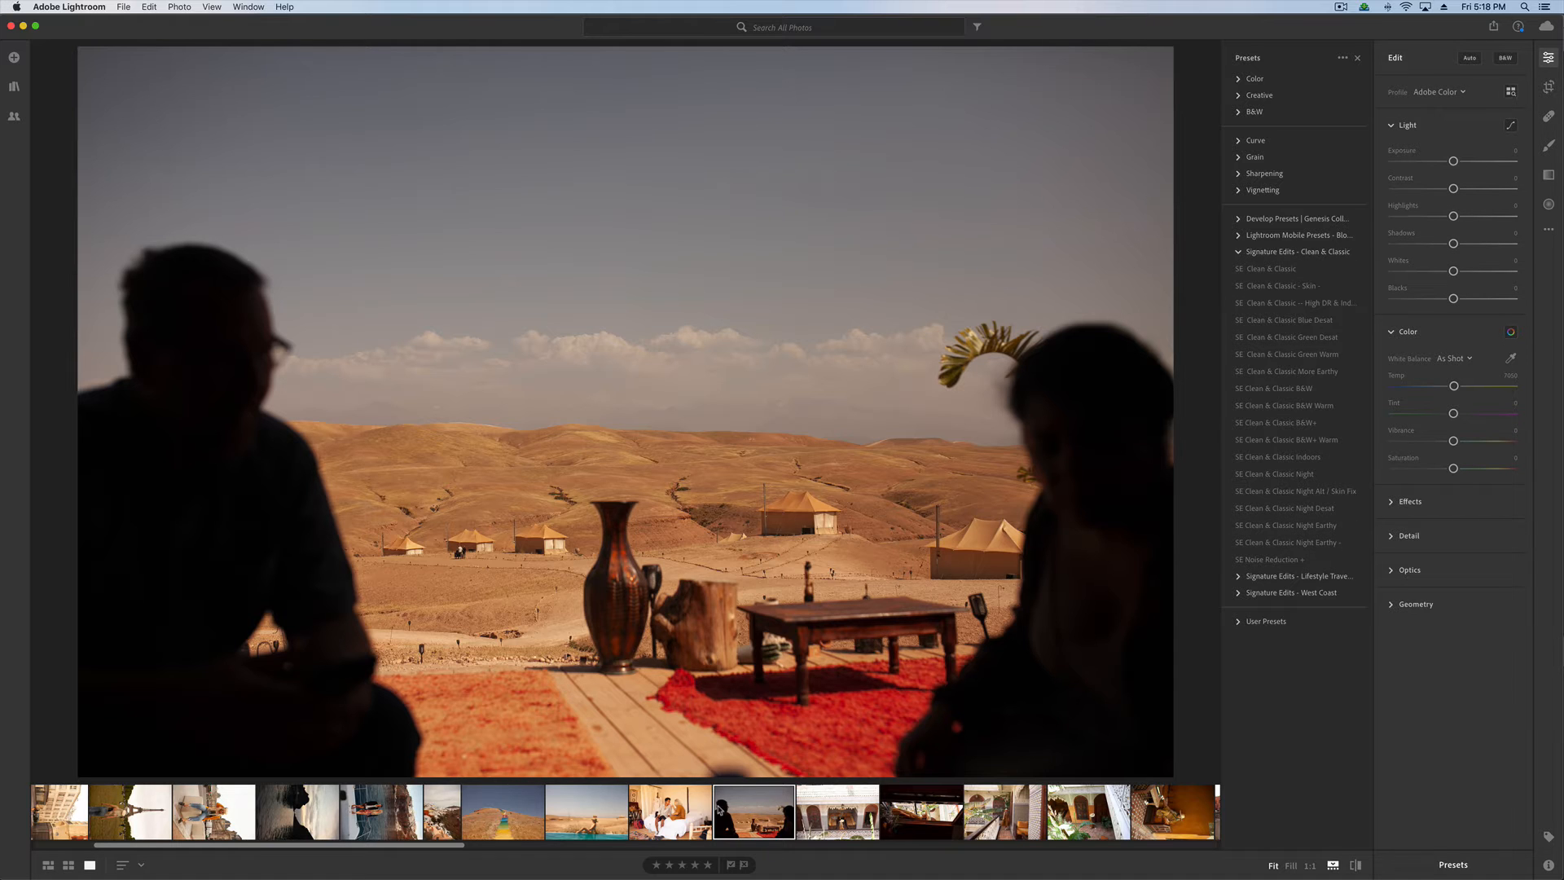
left_click(587, 817)
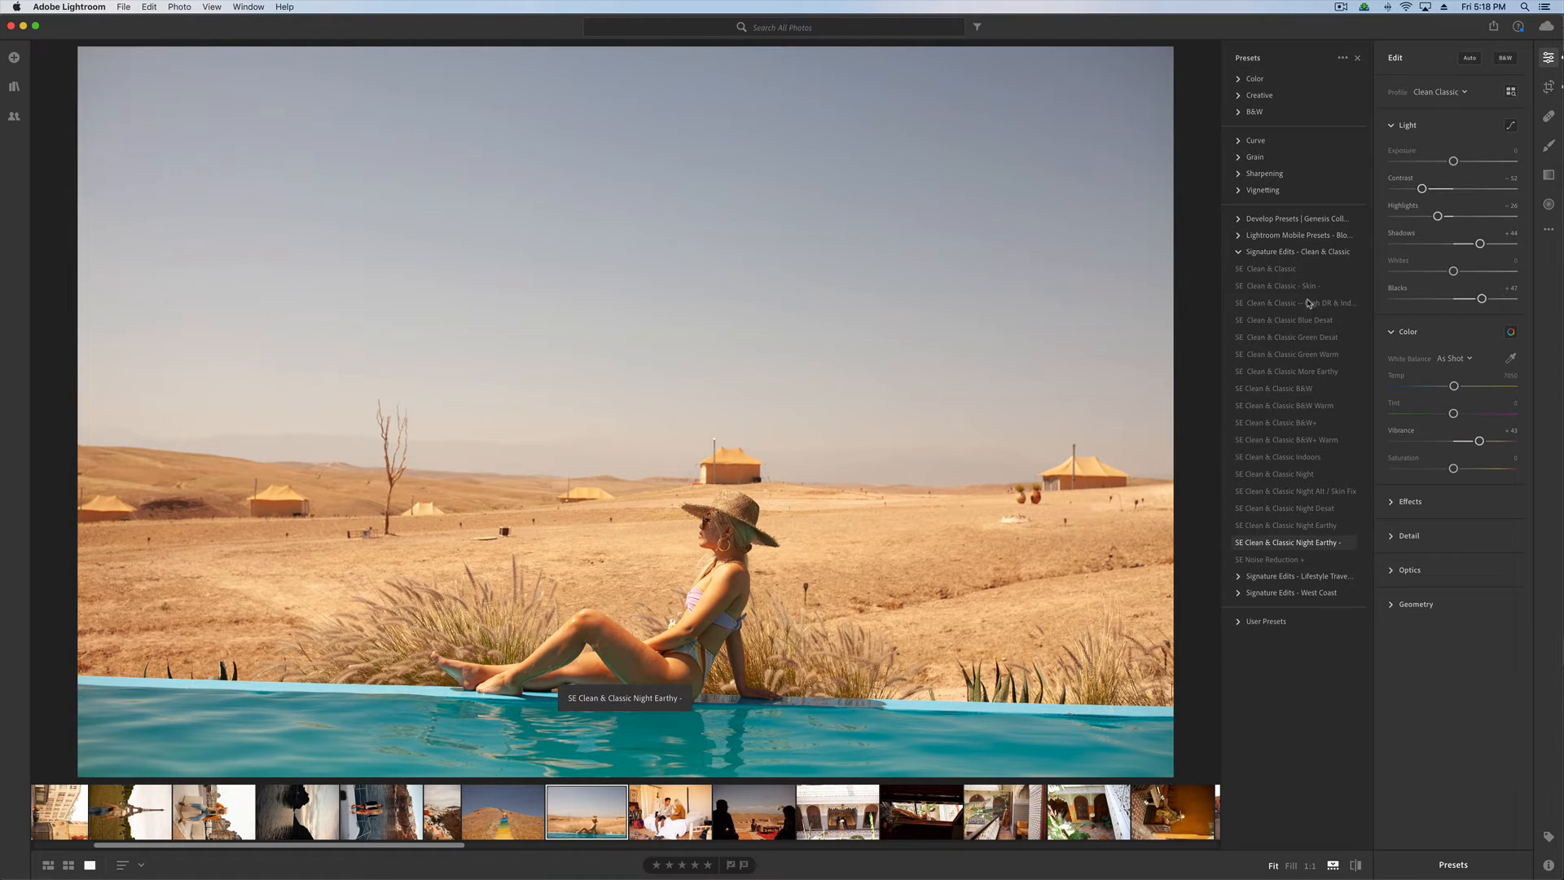
left_click(1270, 268)
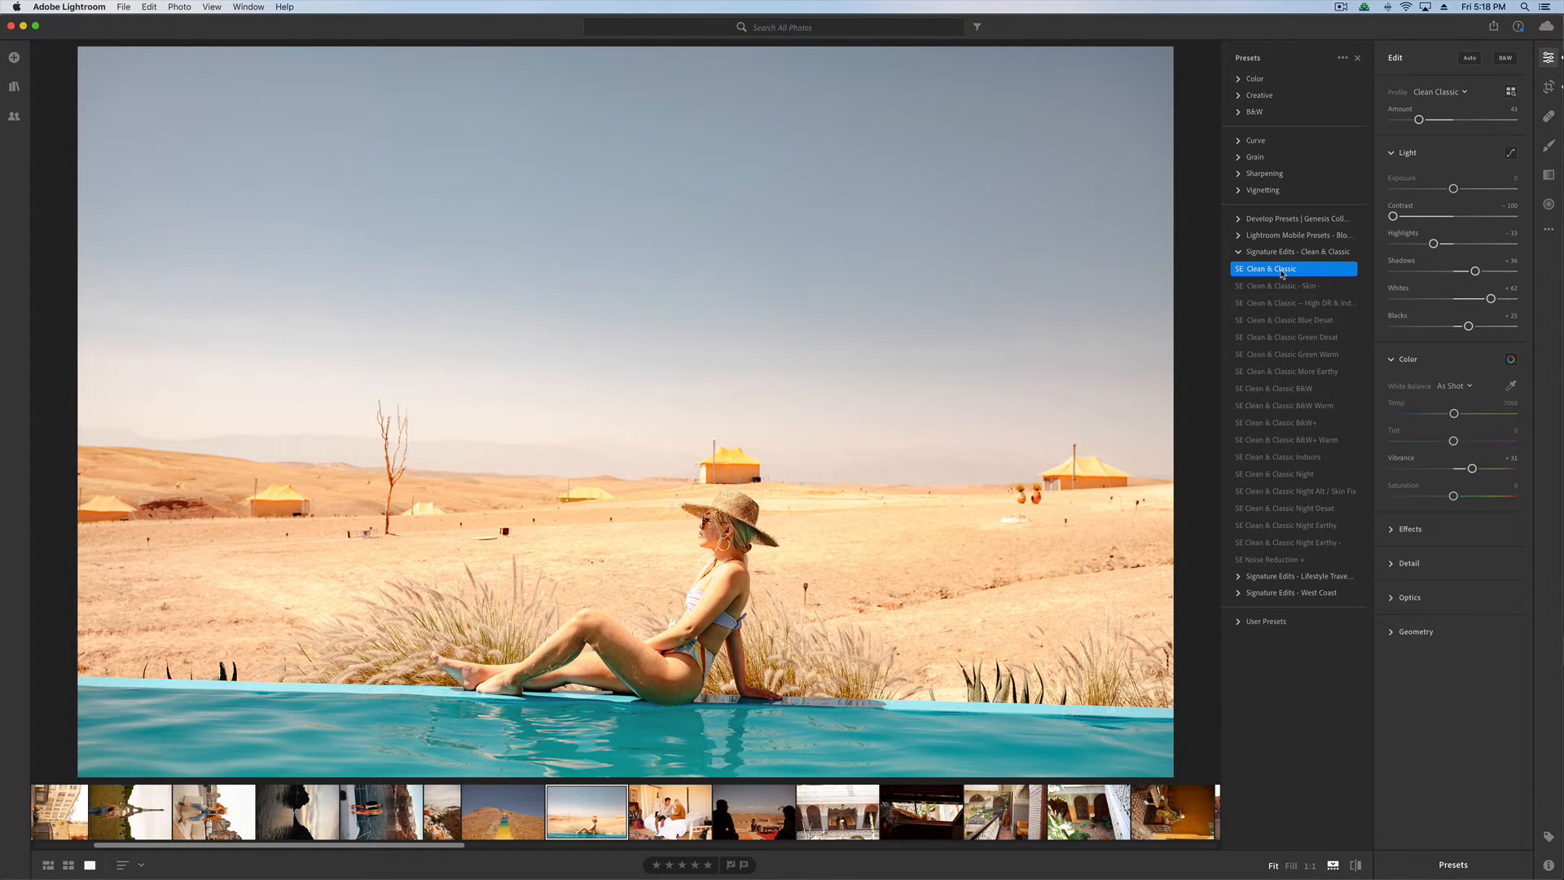
mouse_move(1252, 229)
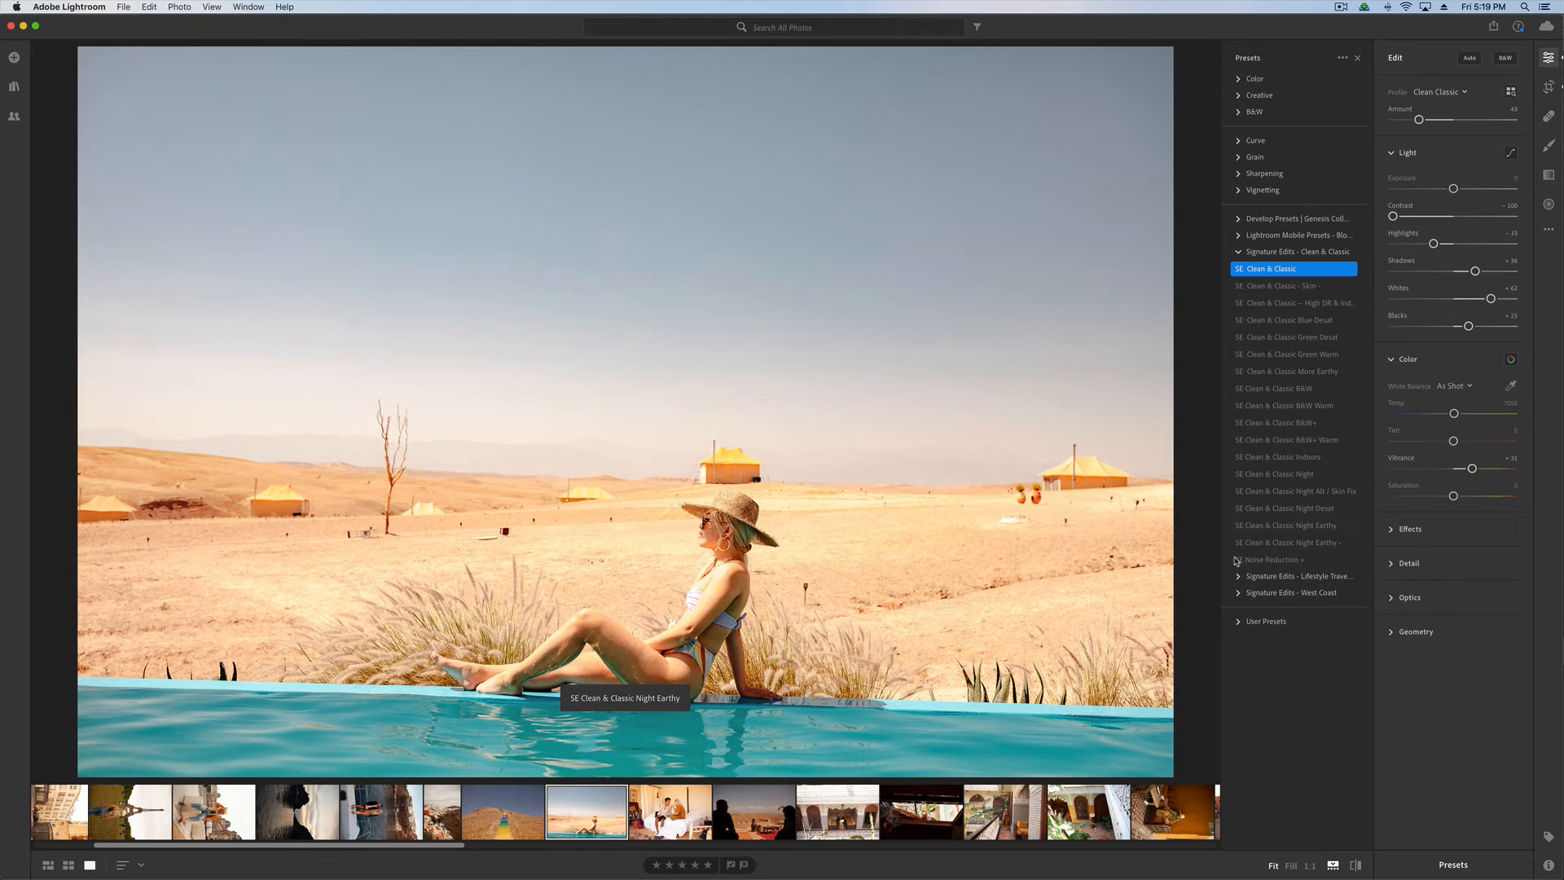
mouse_move(935, 395)
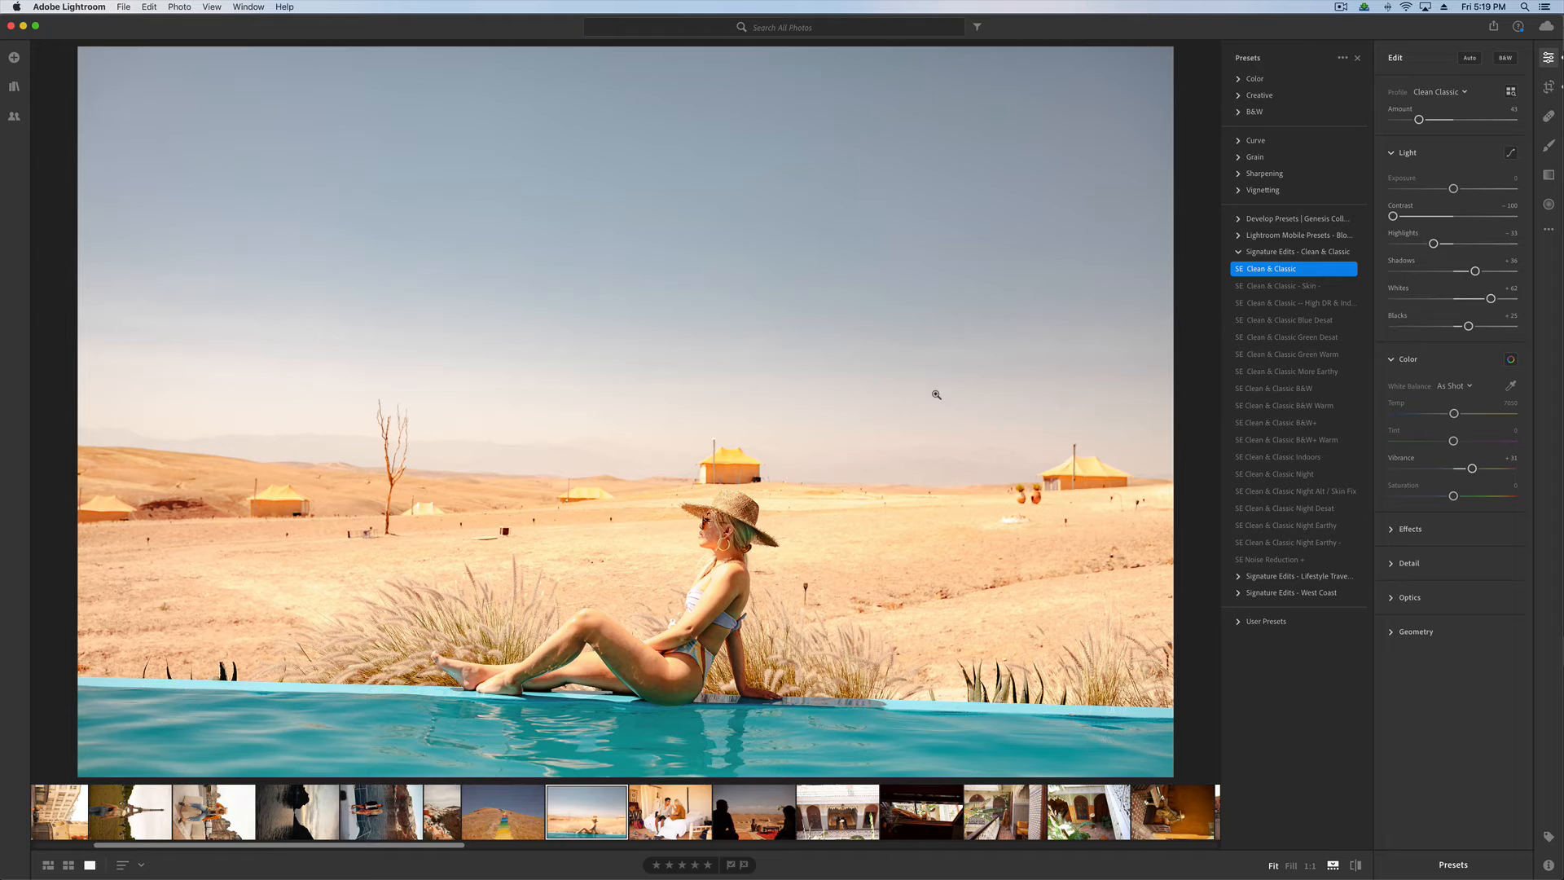
mouse_move(1278, 456)
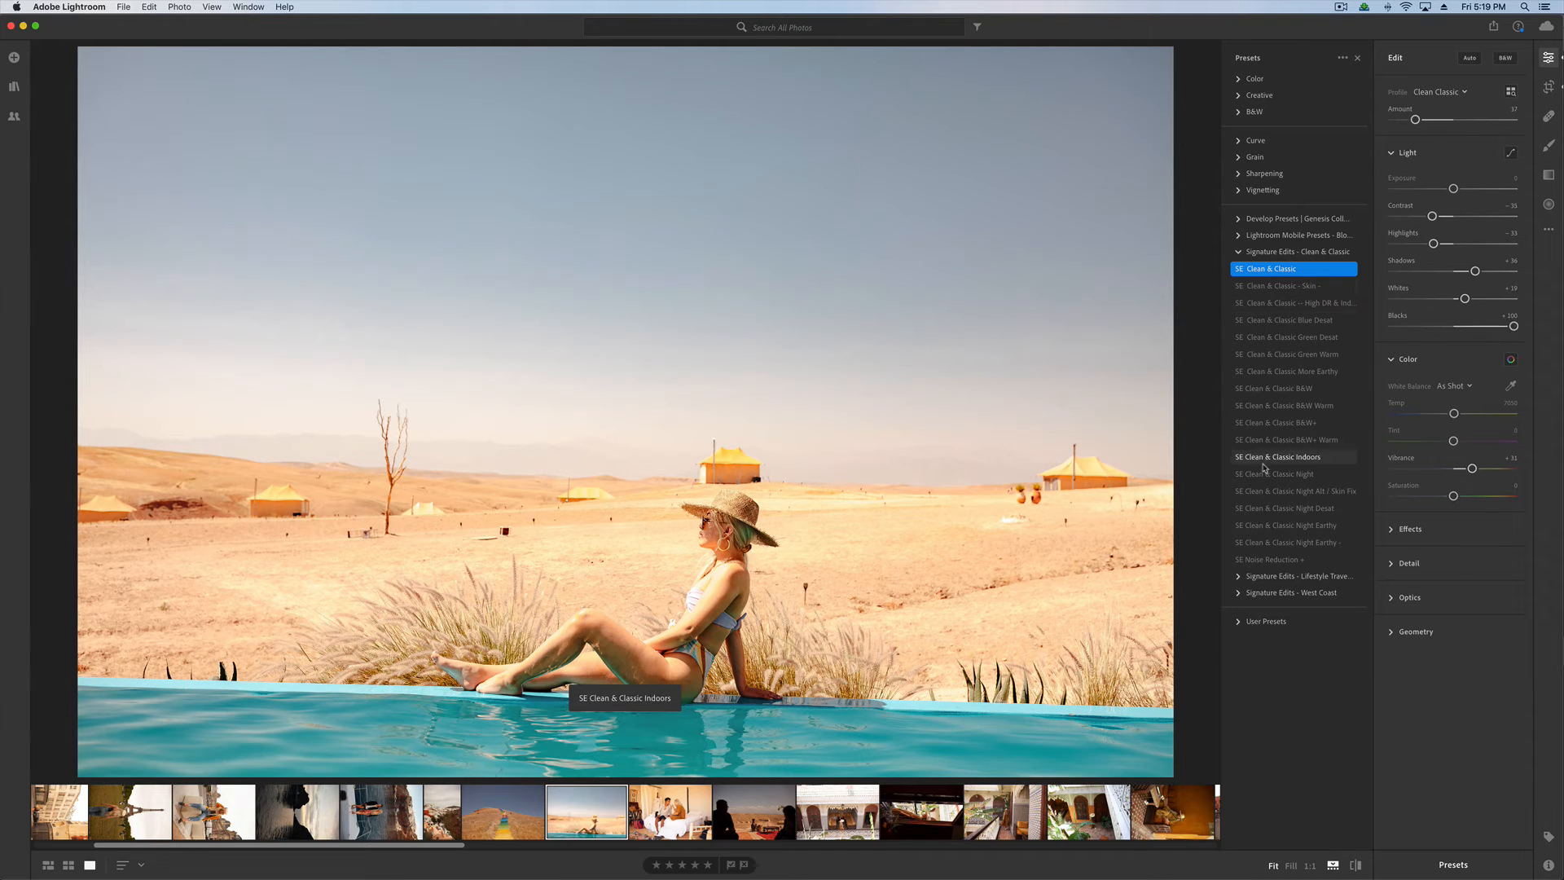
left_click(1269, 267)
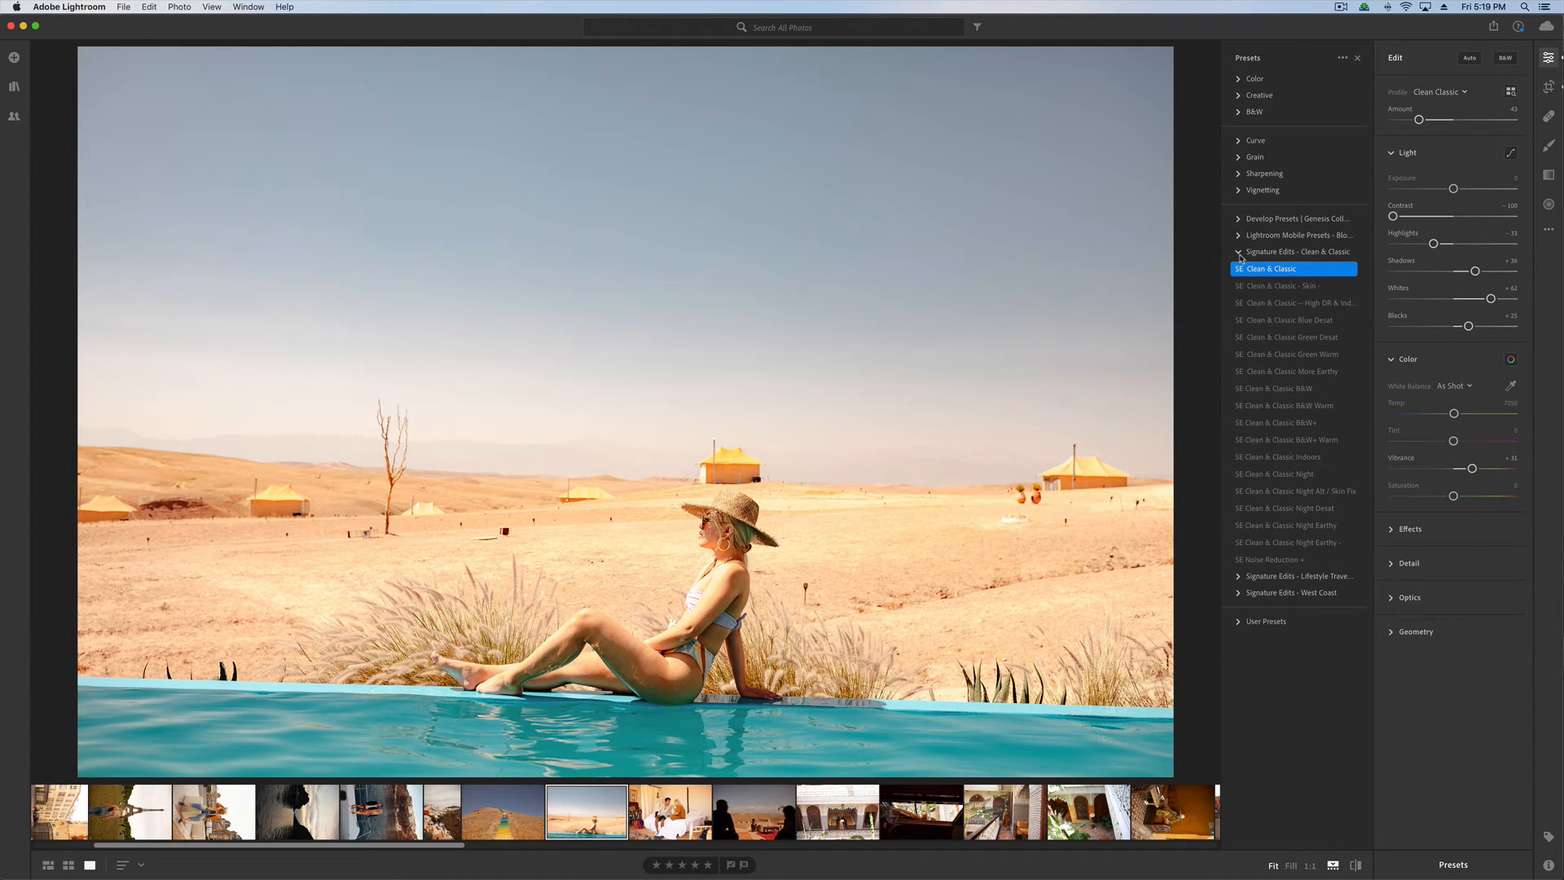
left_click(1238, 251)
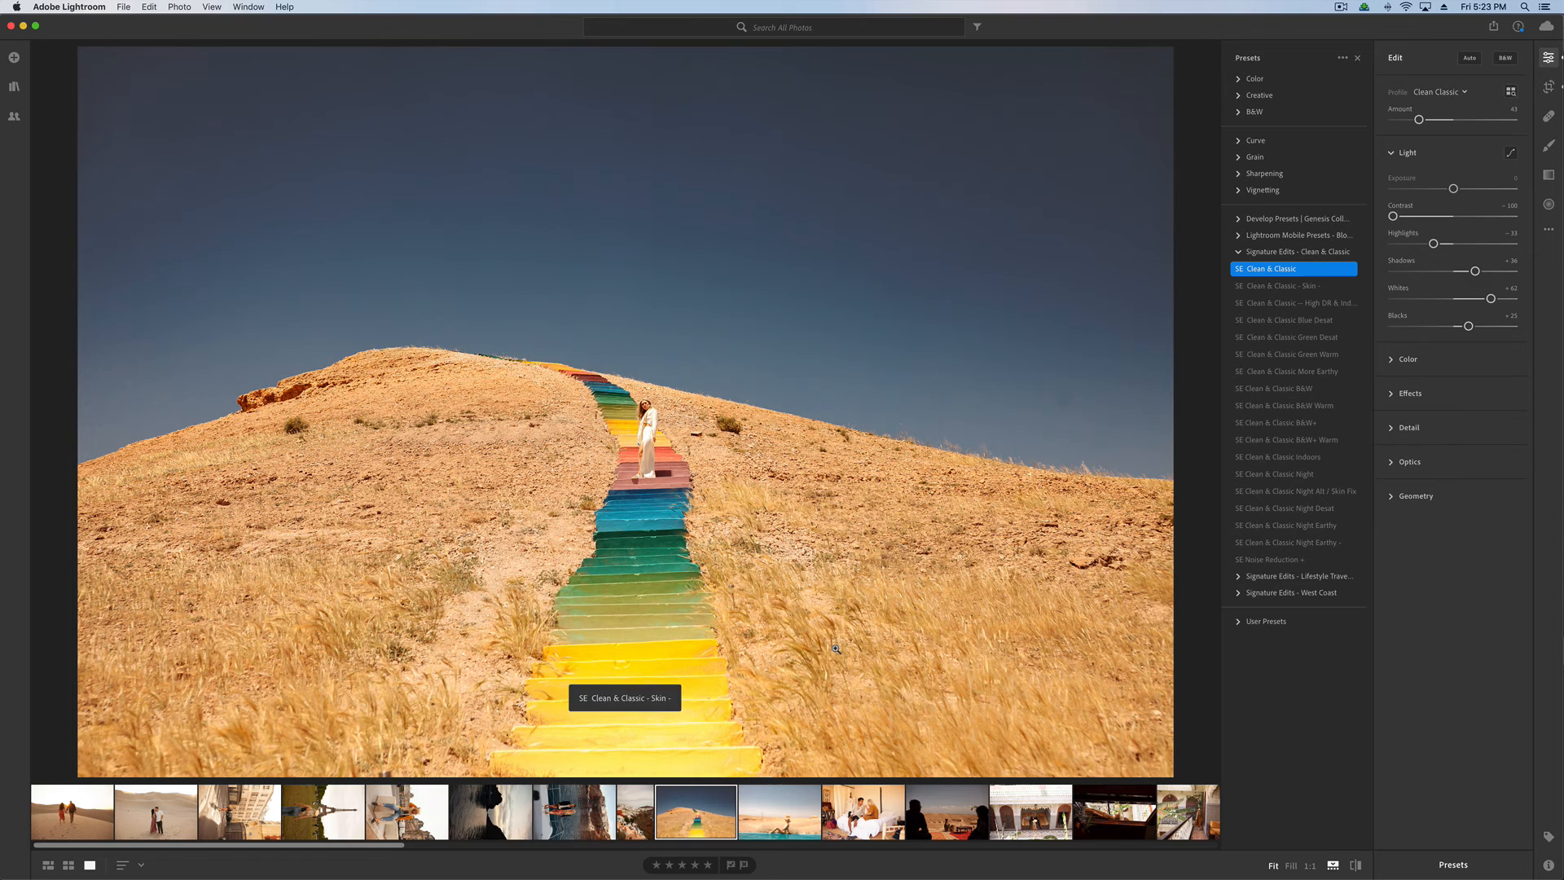
Step: Give the sunset-walking couple SE Clean & Classic and the motorbike street scene SE Clean & Classic More Earthy
left_click(155, 812)
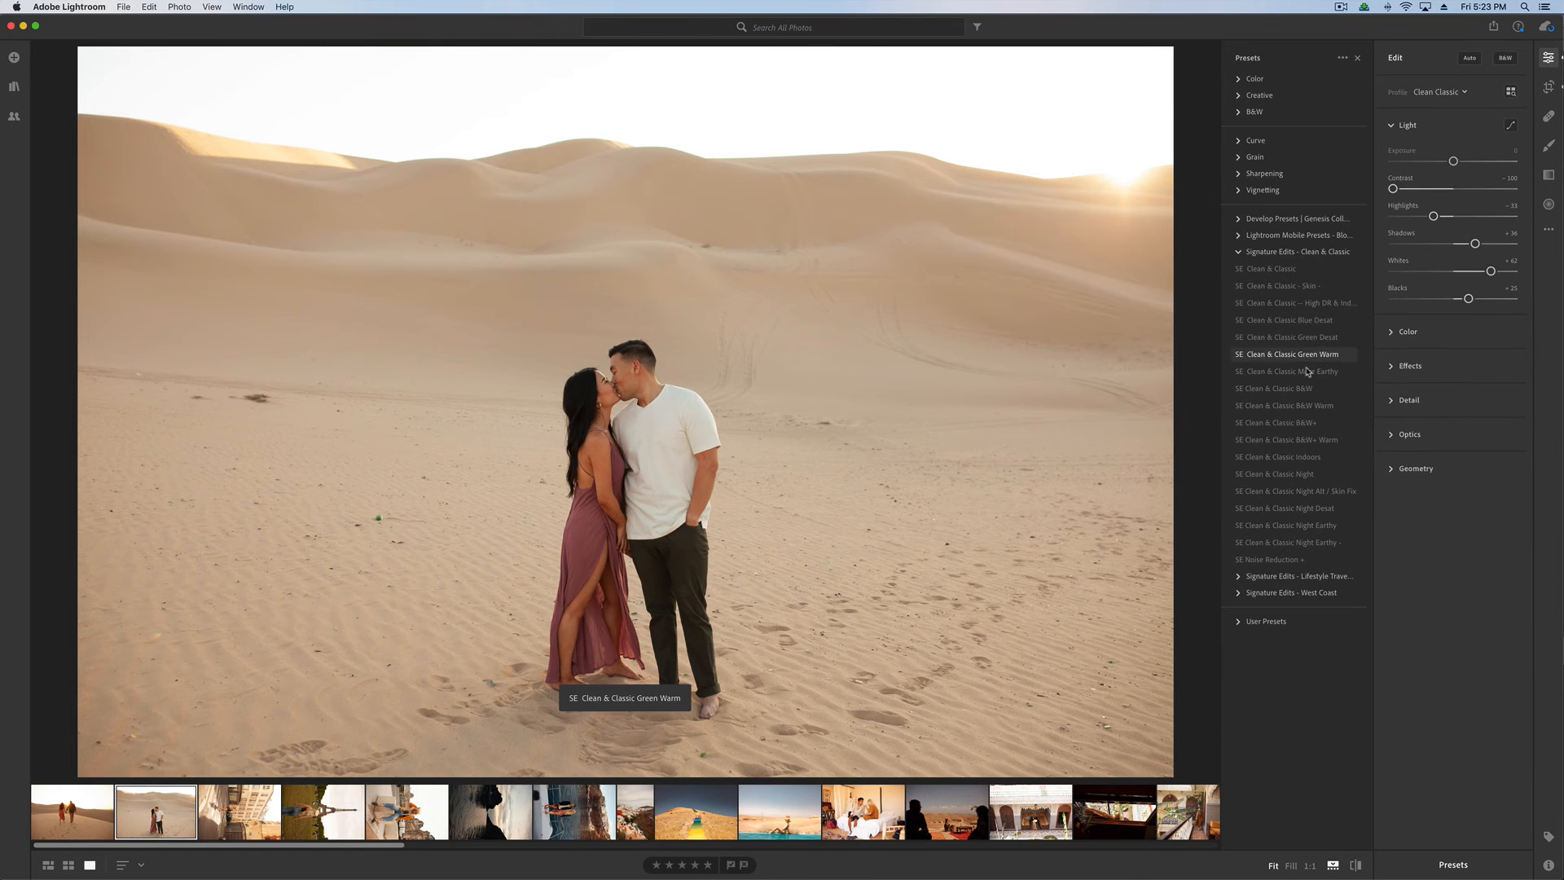
left_click(55, 816)
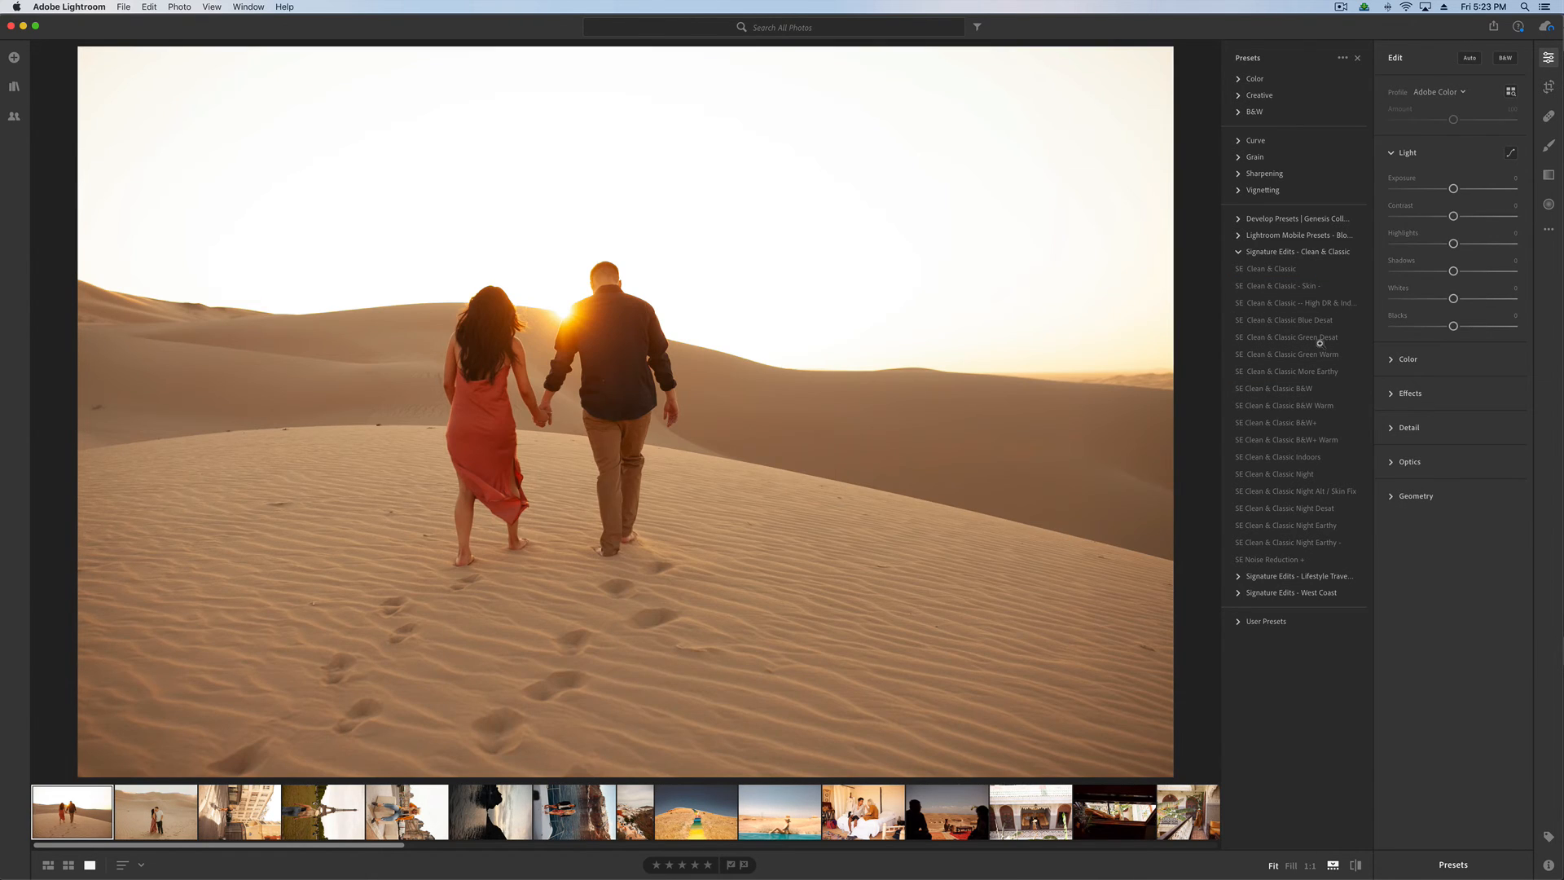
left_click(1269, 268)
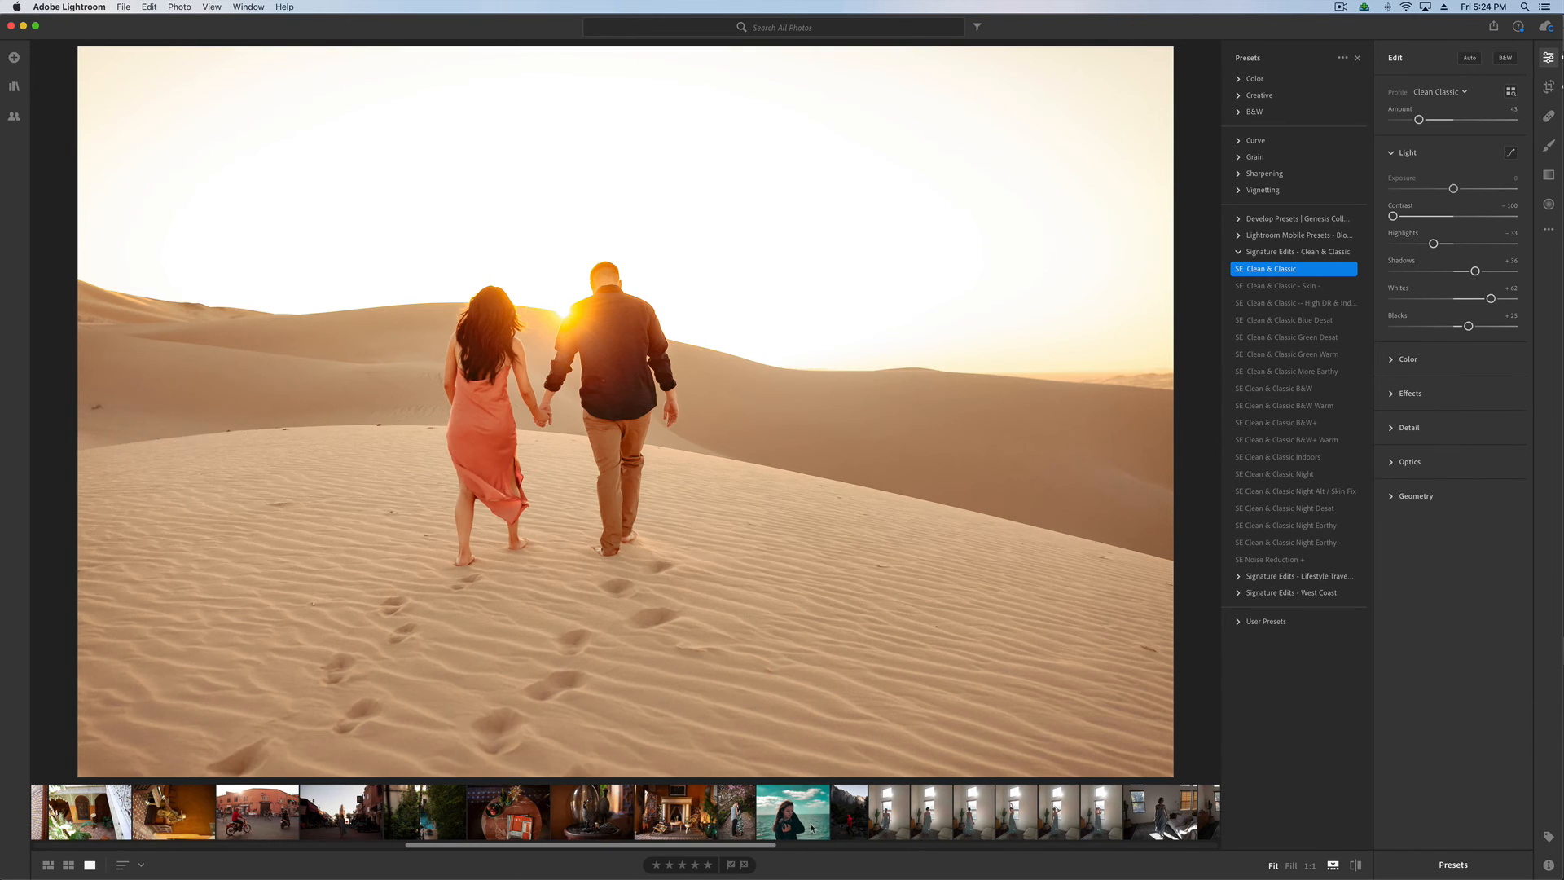
left_click(257, 824)
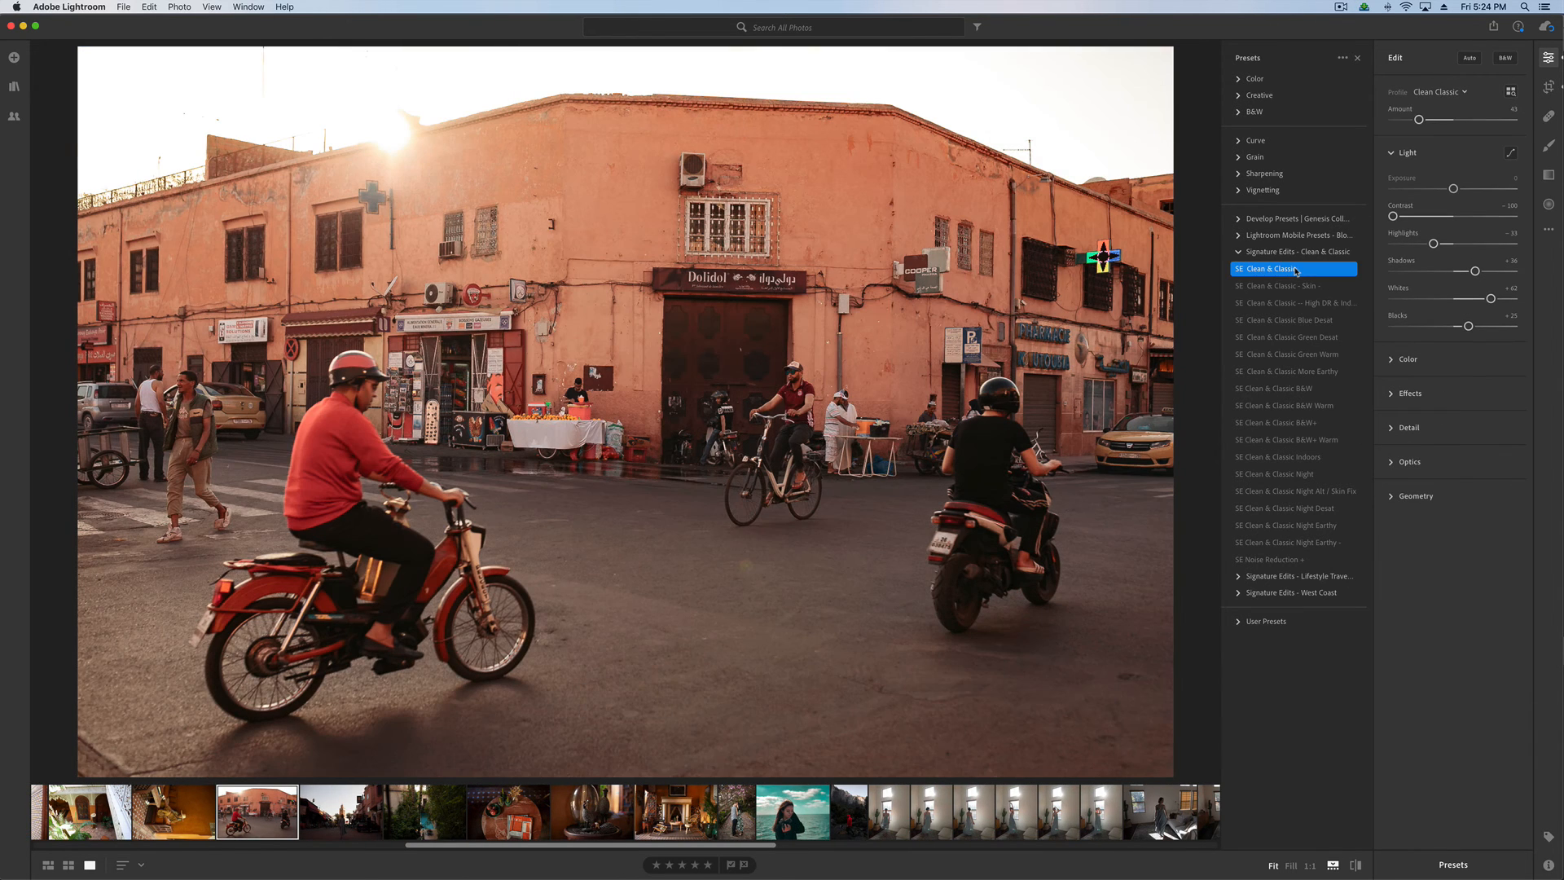
left_click(1286, 371)
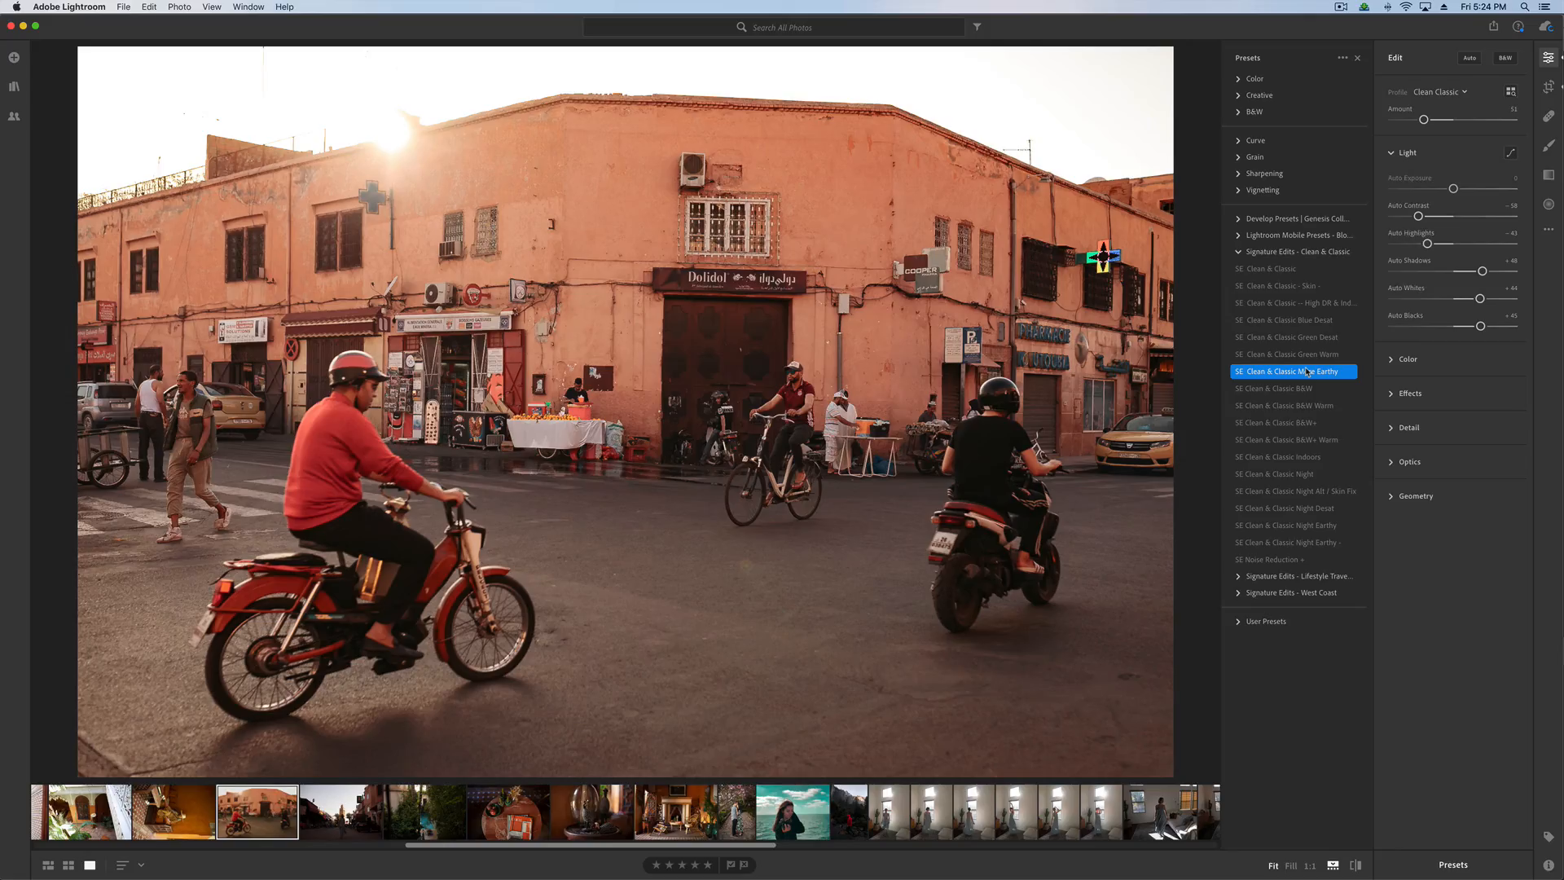